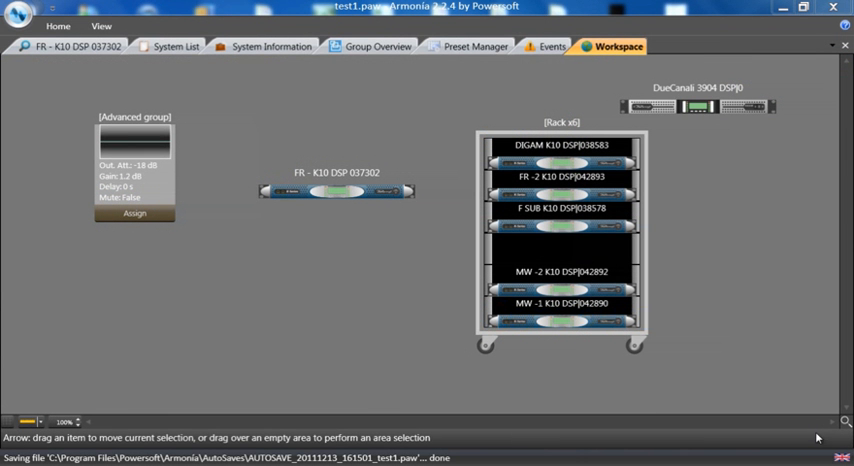
mouse_move(593, 197)
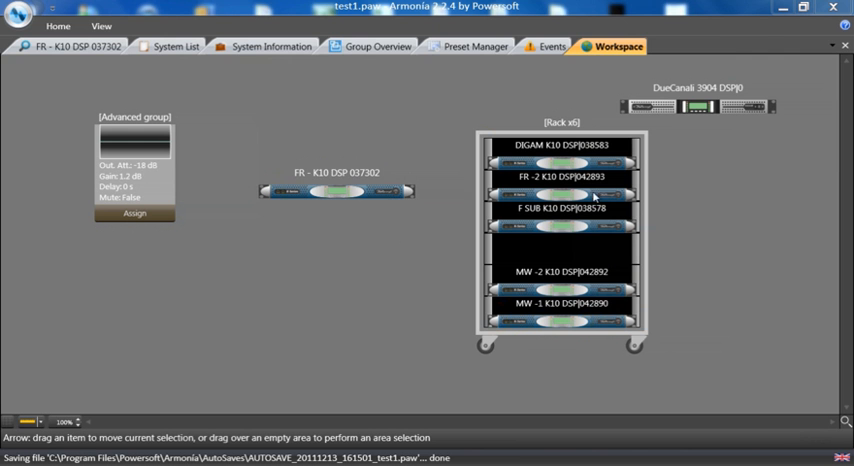
mouse_move(349, 197)
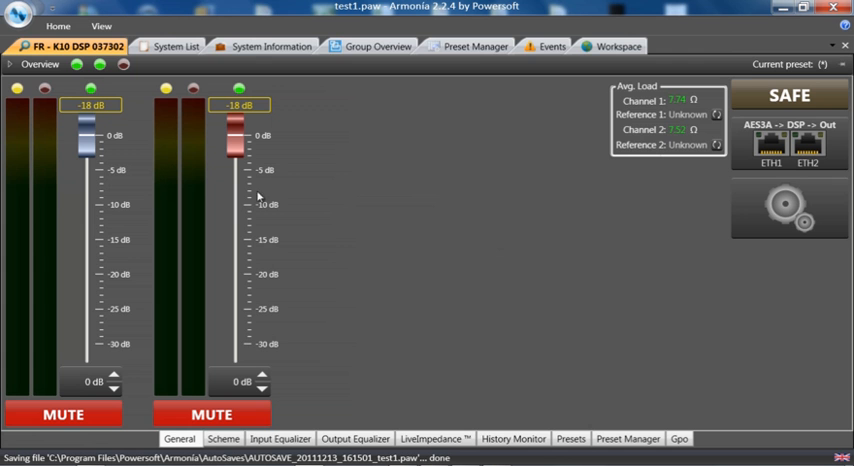
mouse_move(14, 92)
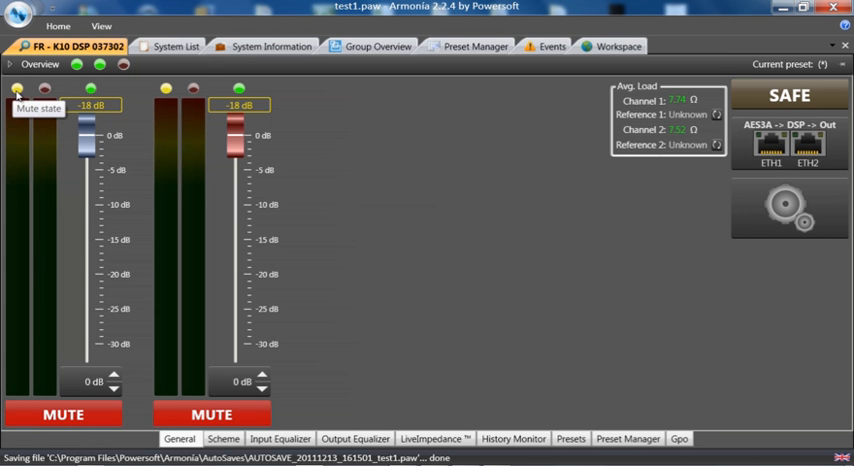
mouse_move(45, 89)
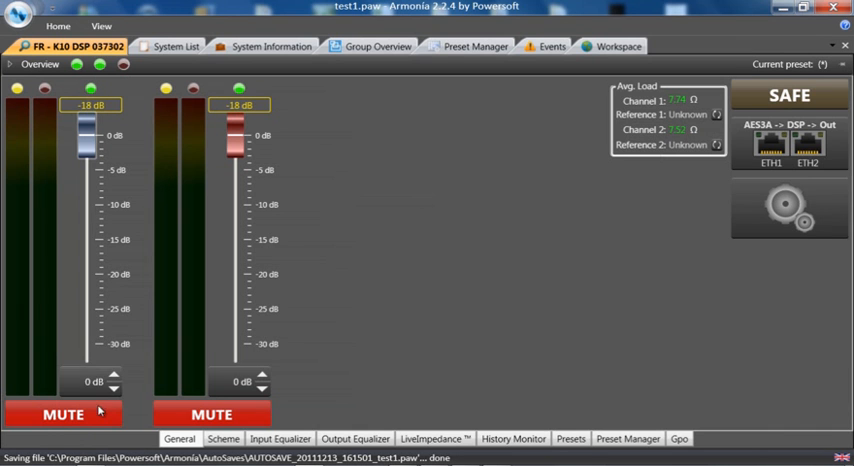
mouse_move(27, 305)
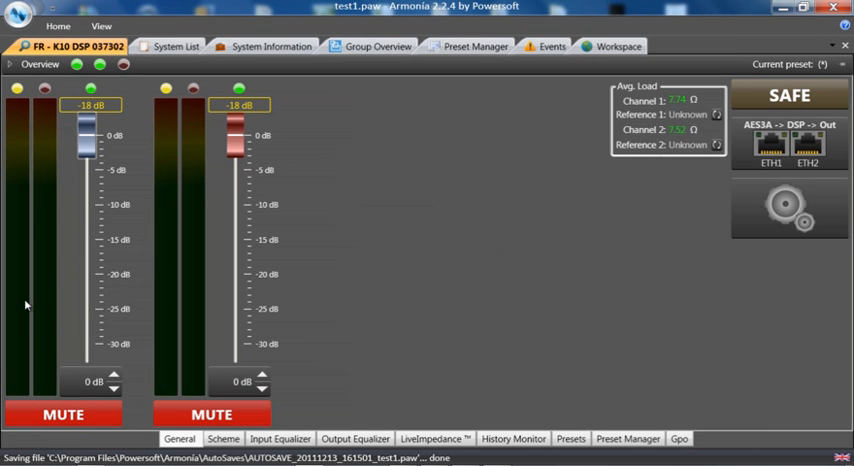
mouse_move(22, 302)
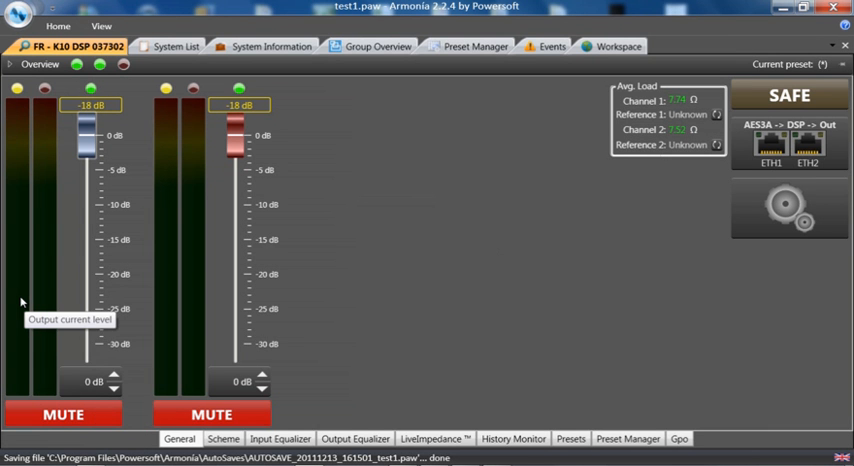
mouse_move(47, 308)
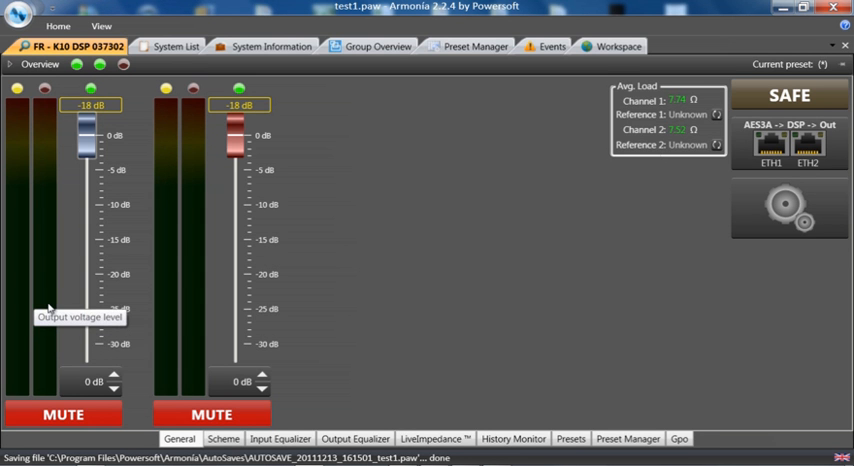
mouse_move(190, 286)
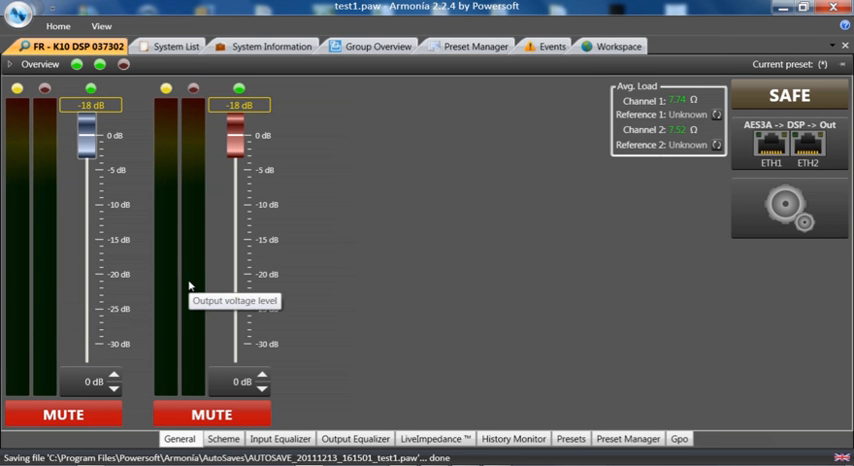
mouse_move(35, 340)
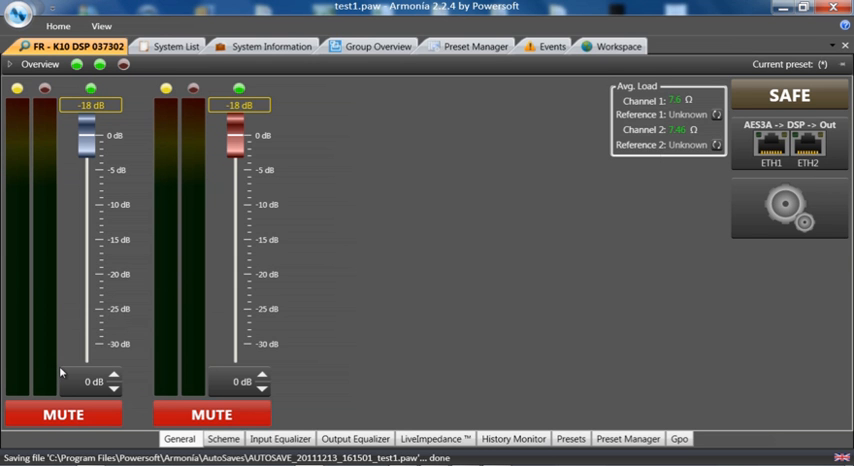
mouse_move(680, 112)
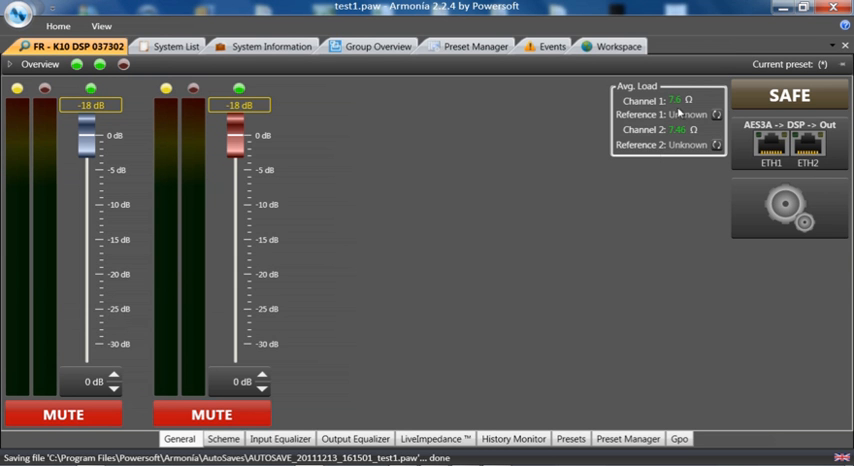
mouse_move(681, 108)
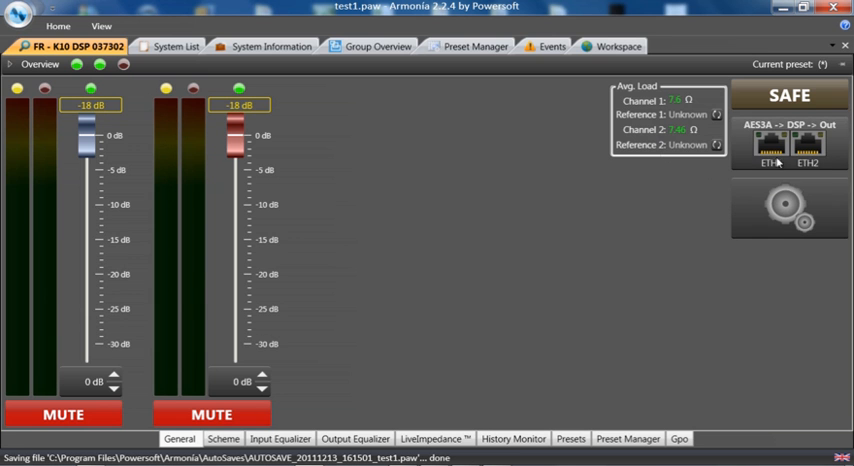
mouse_move(797, 145)
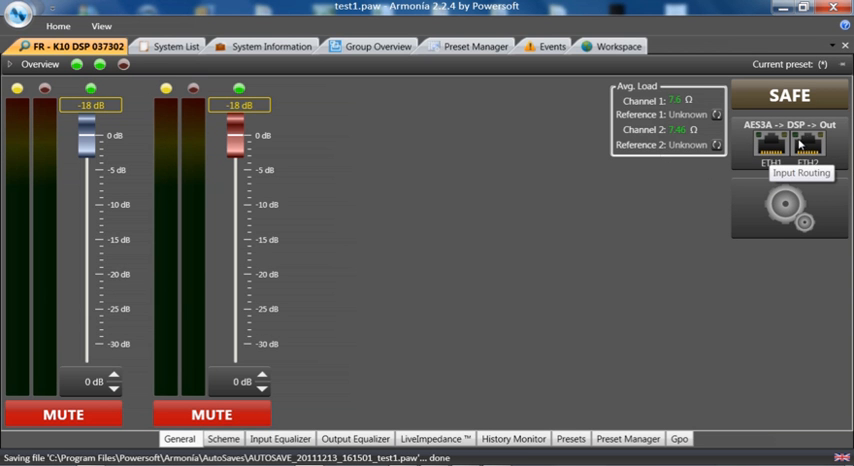
mouse_move(796, 144)
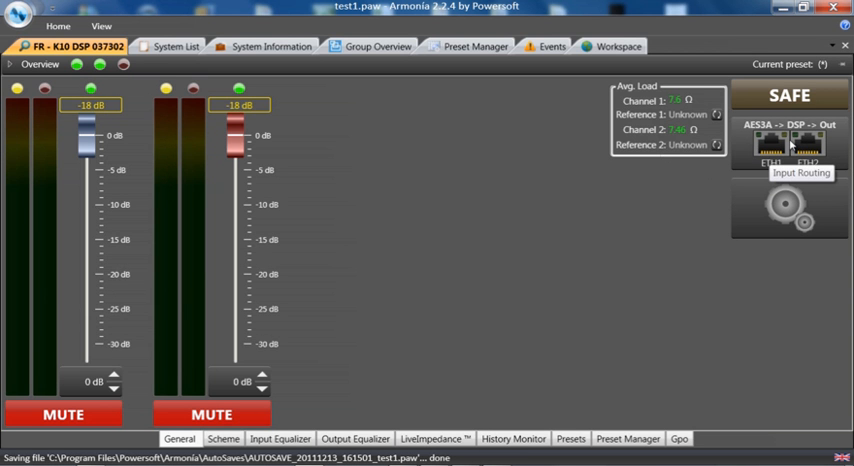
mouse_move(790, 145)
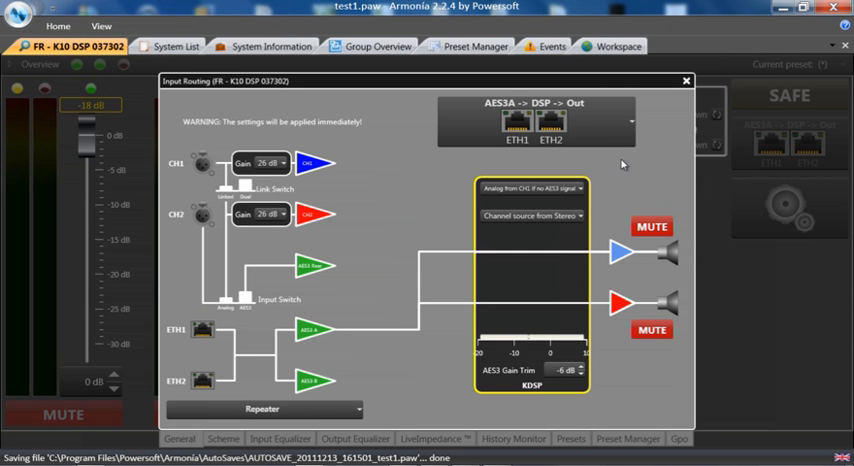
mouse_move(700, 78)
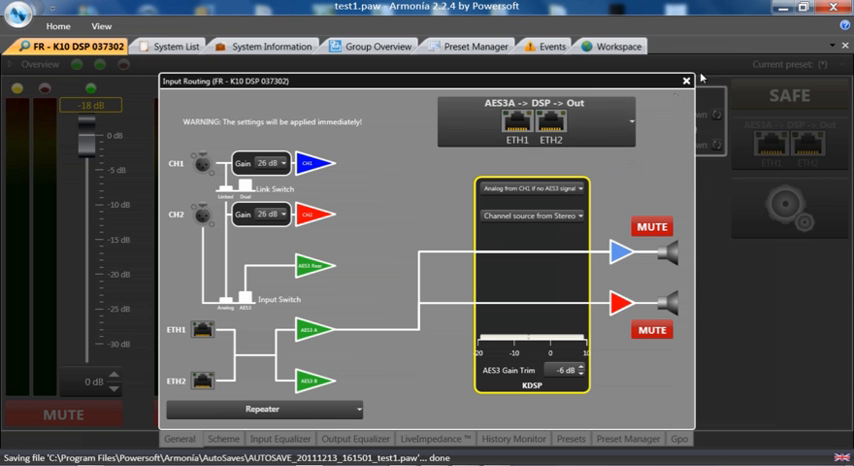
mouse_move(687, 81)
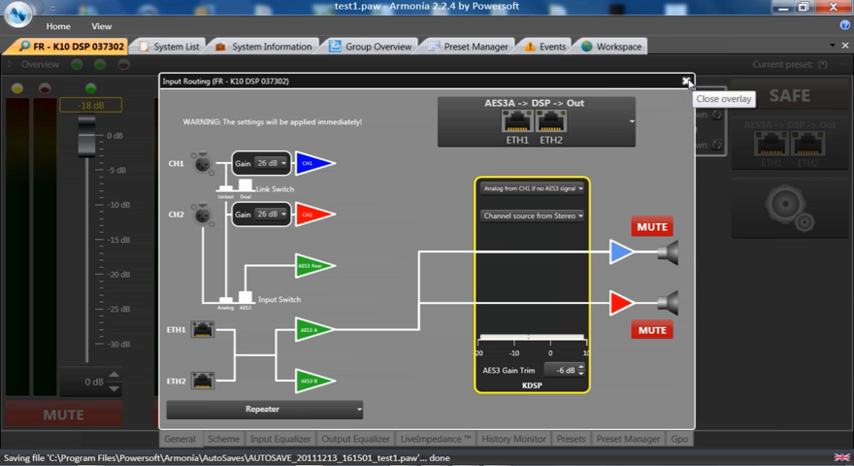
click(687, 81)
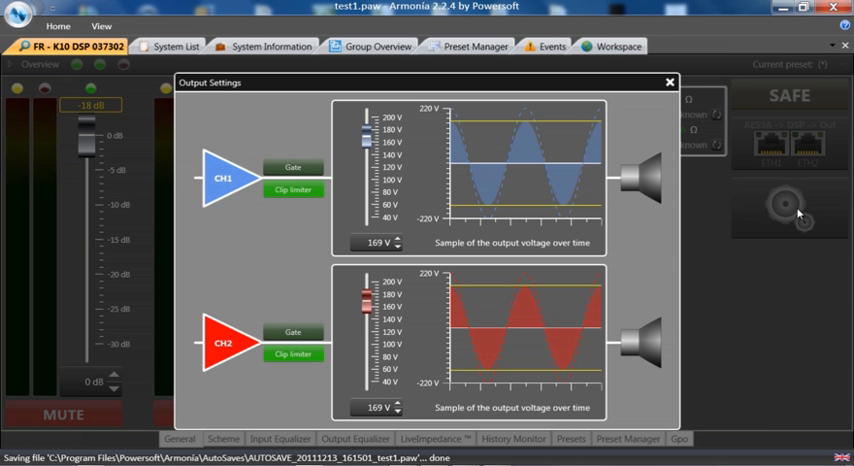
mouse_move(785, 215)
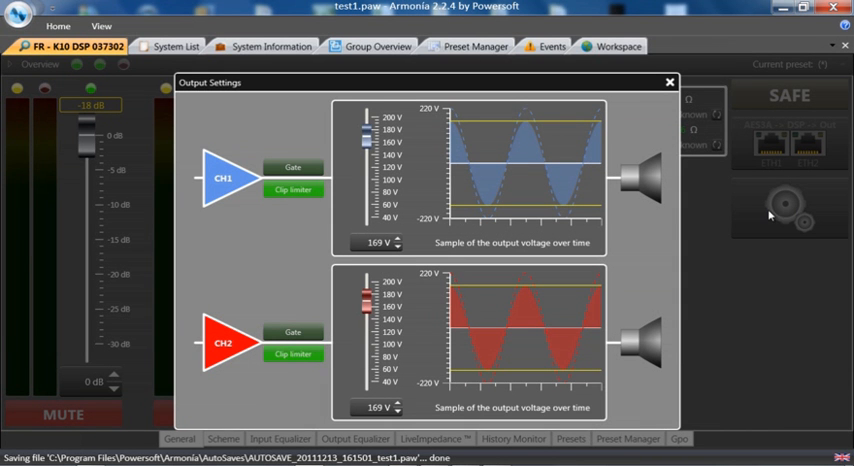
mouse_move(775, 221)
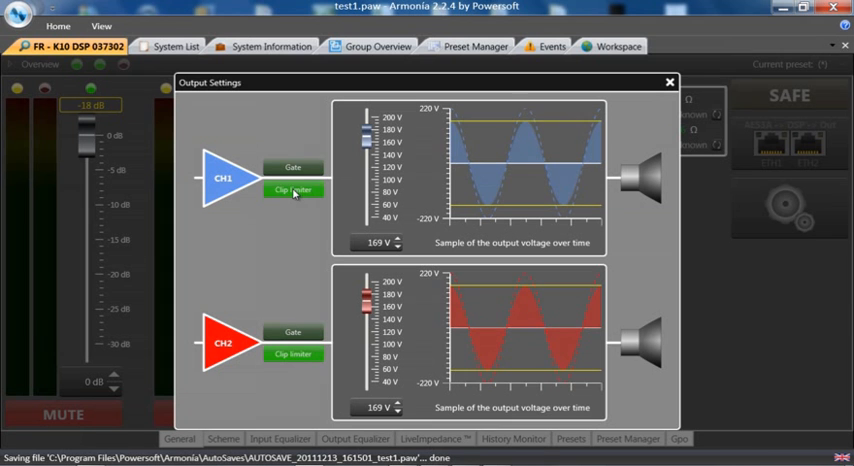
click(293, 190)
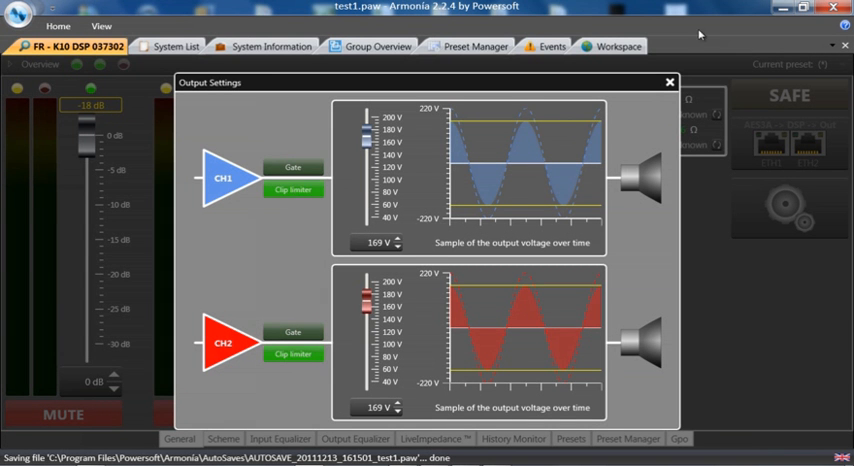
click(669, 82)
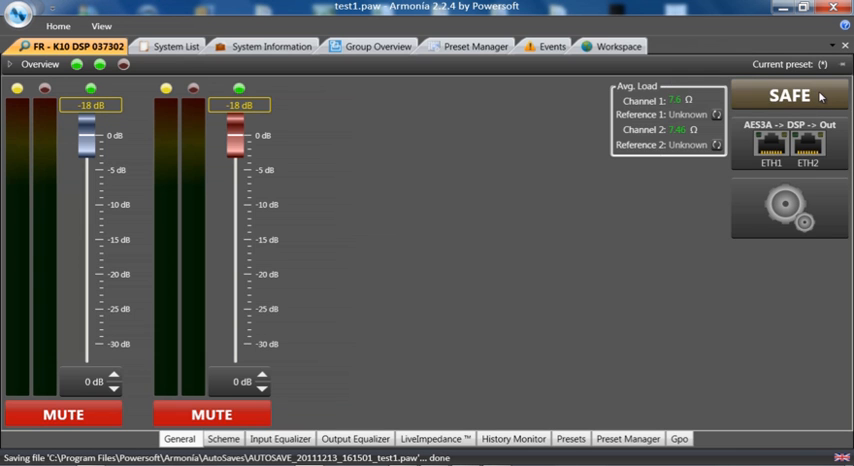